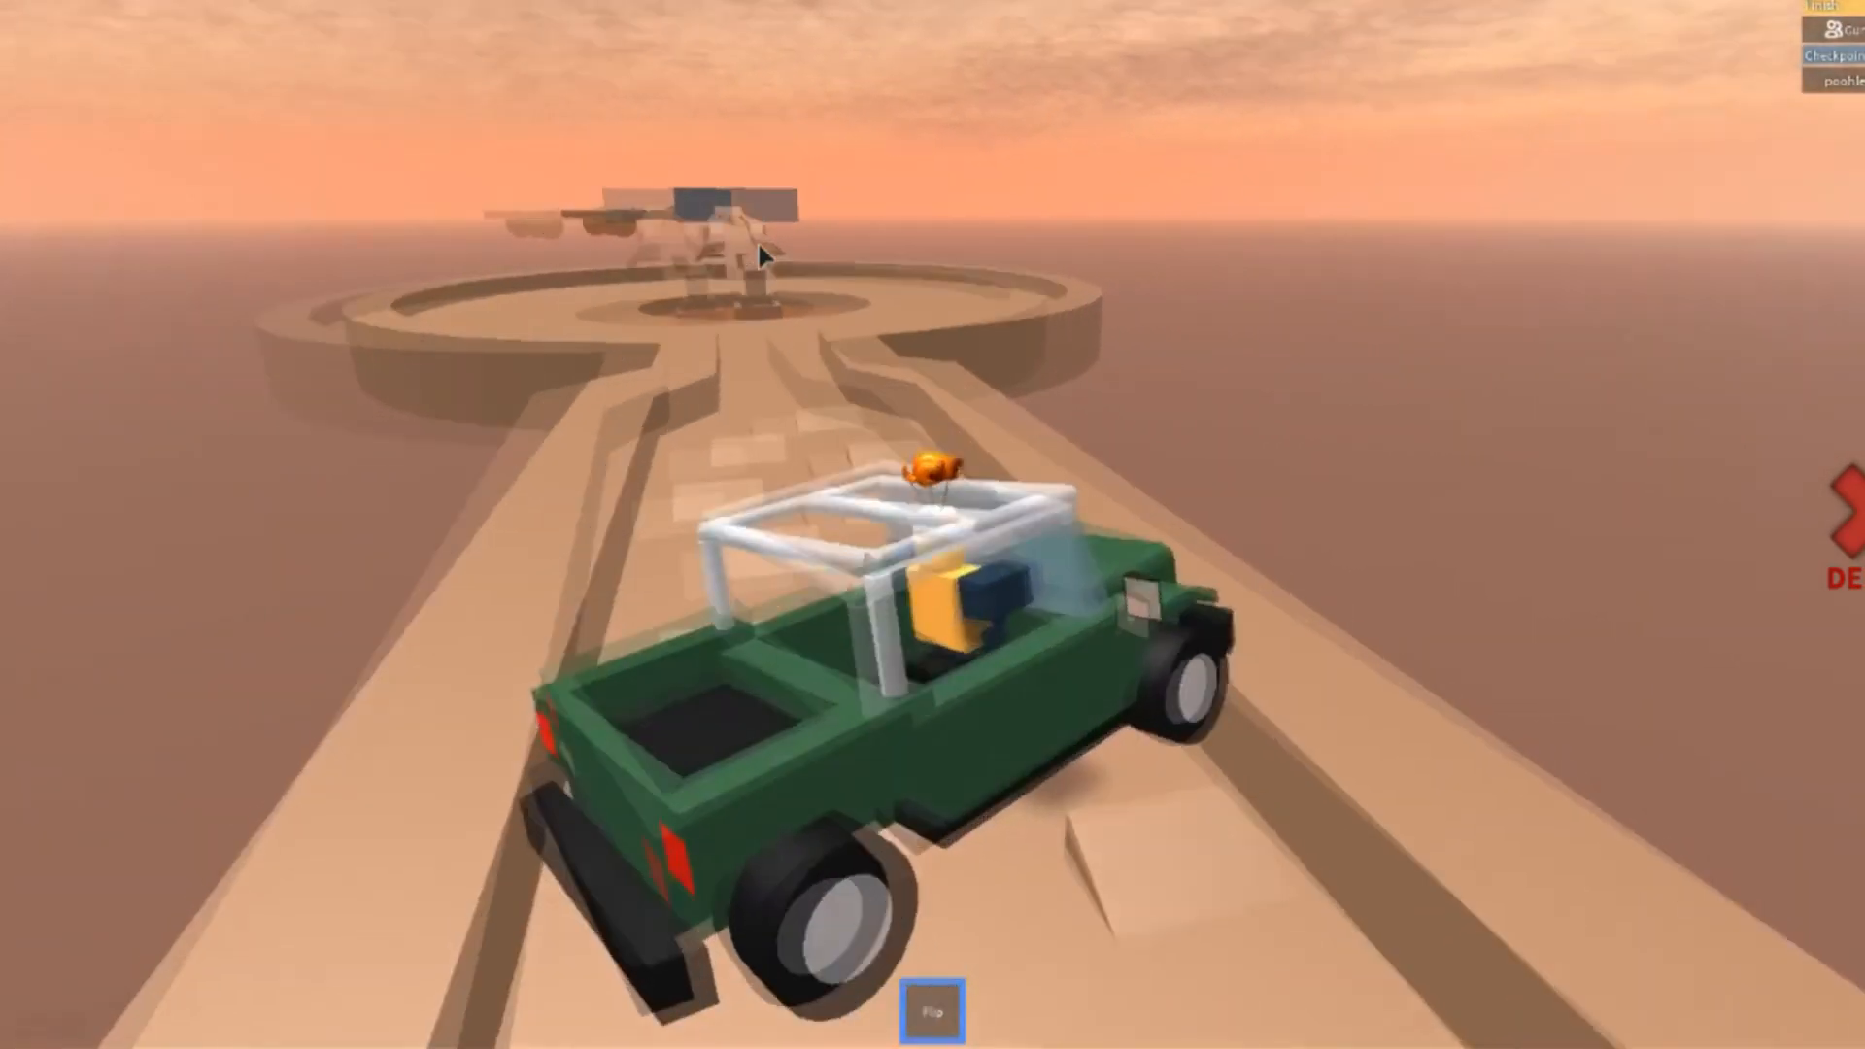
{"action": "mouse_move", "coordinate": [762, 250]}
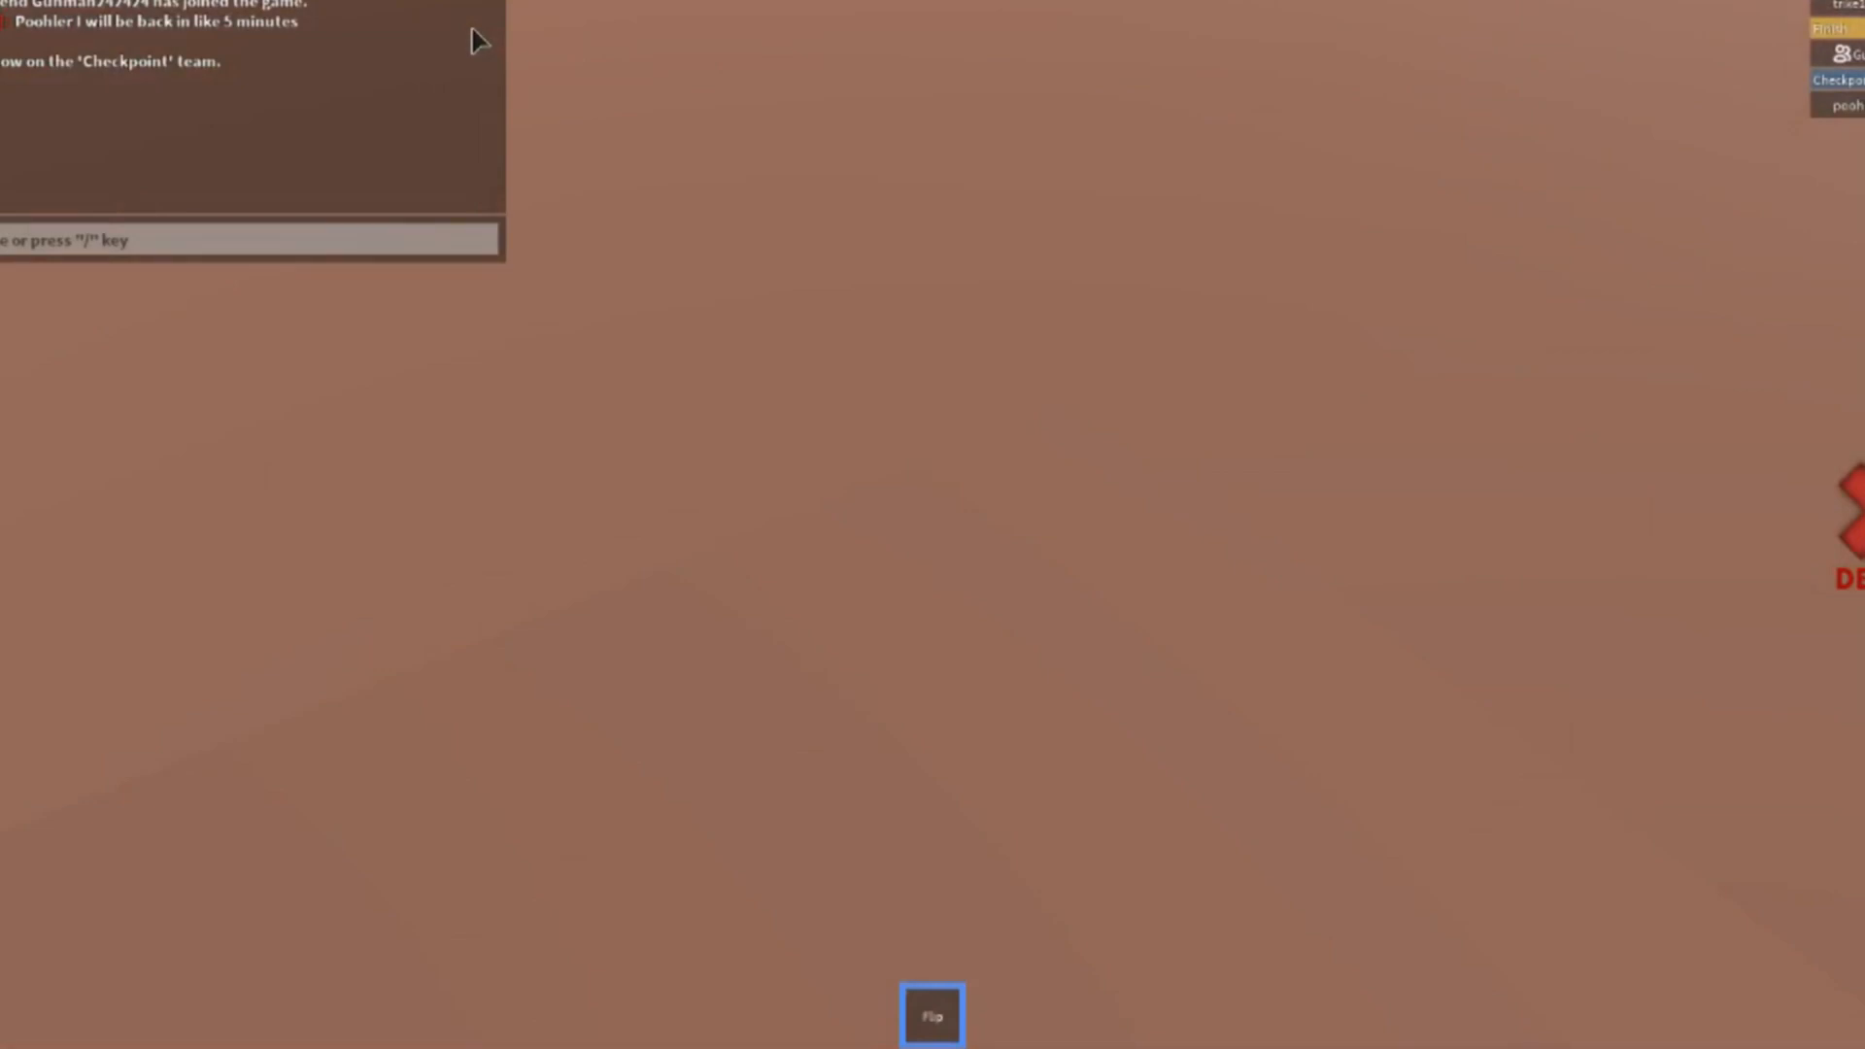
{"action": "left_click", "coordinate": [931, 1016]}
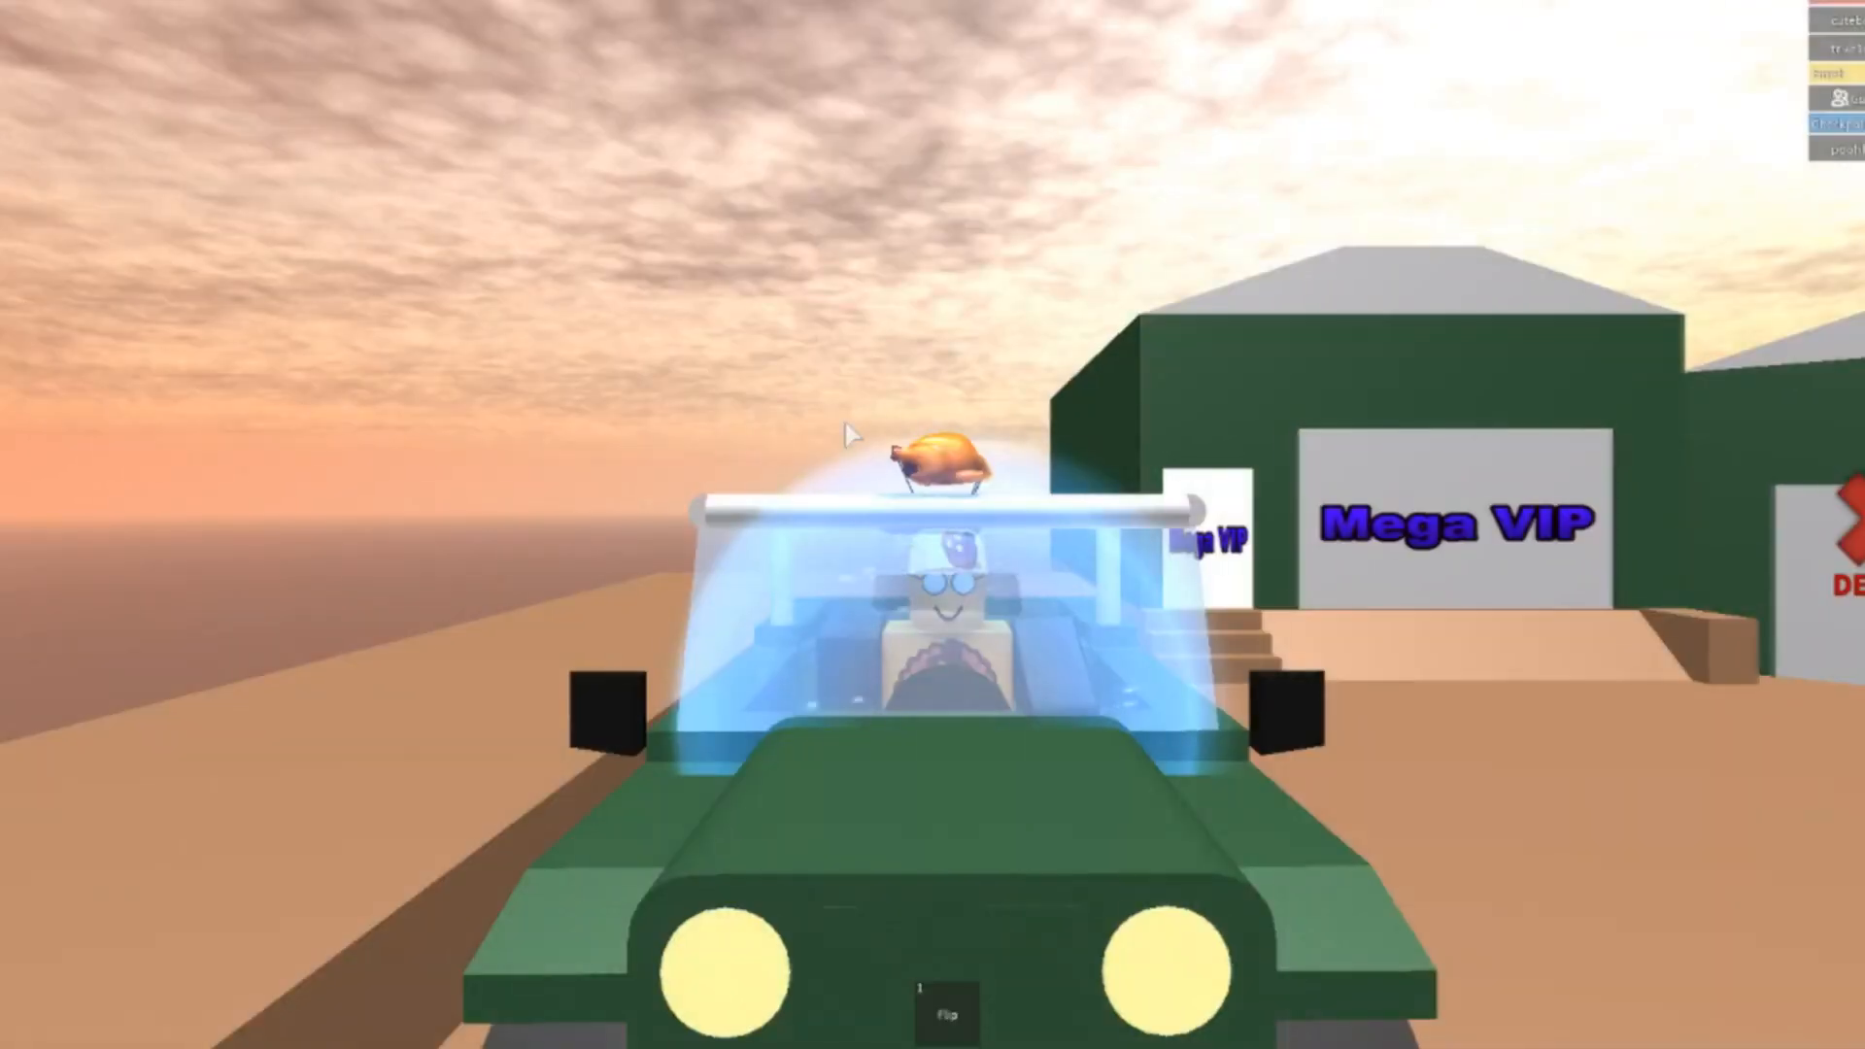
{"action": "mouse_move", "coordinate": [852, 437]}
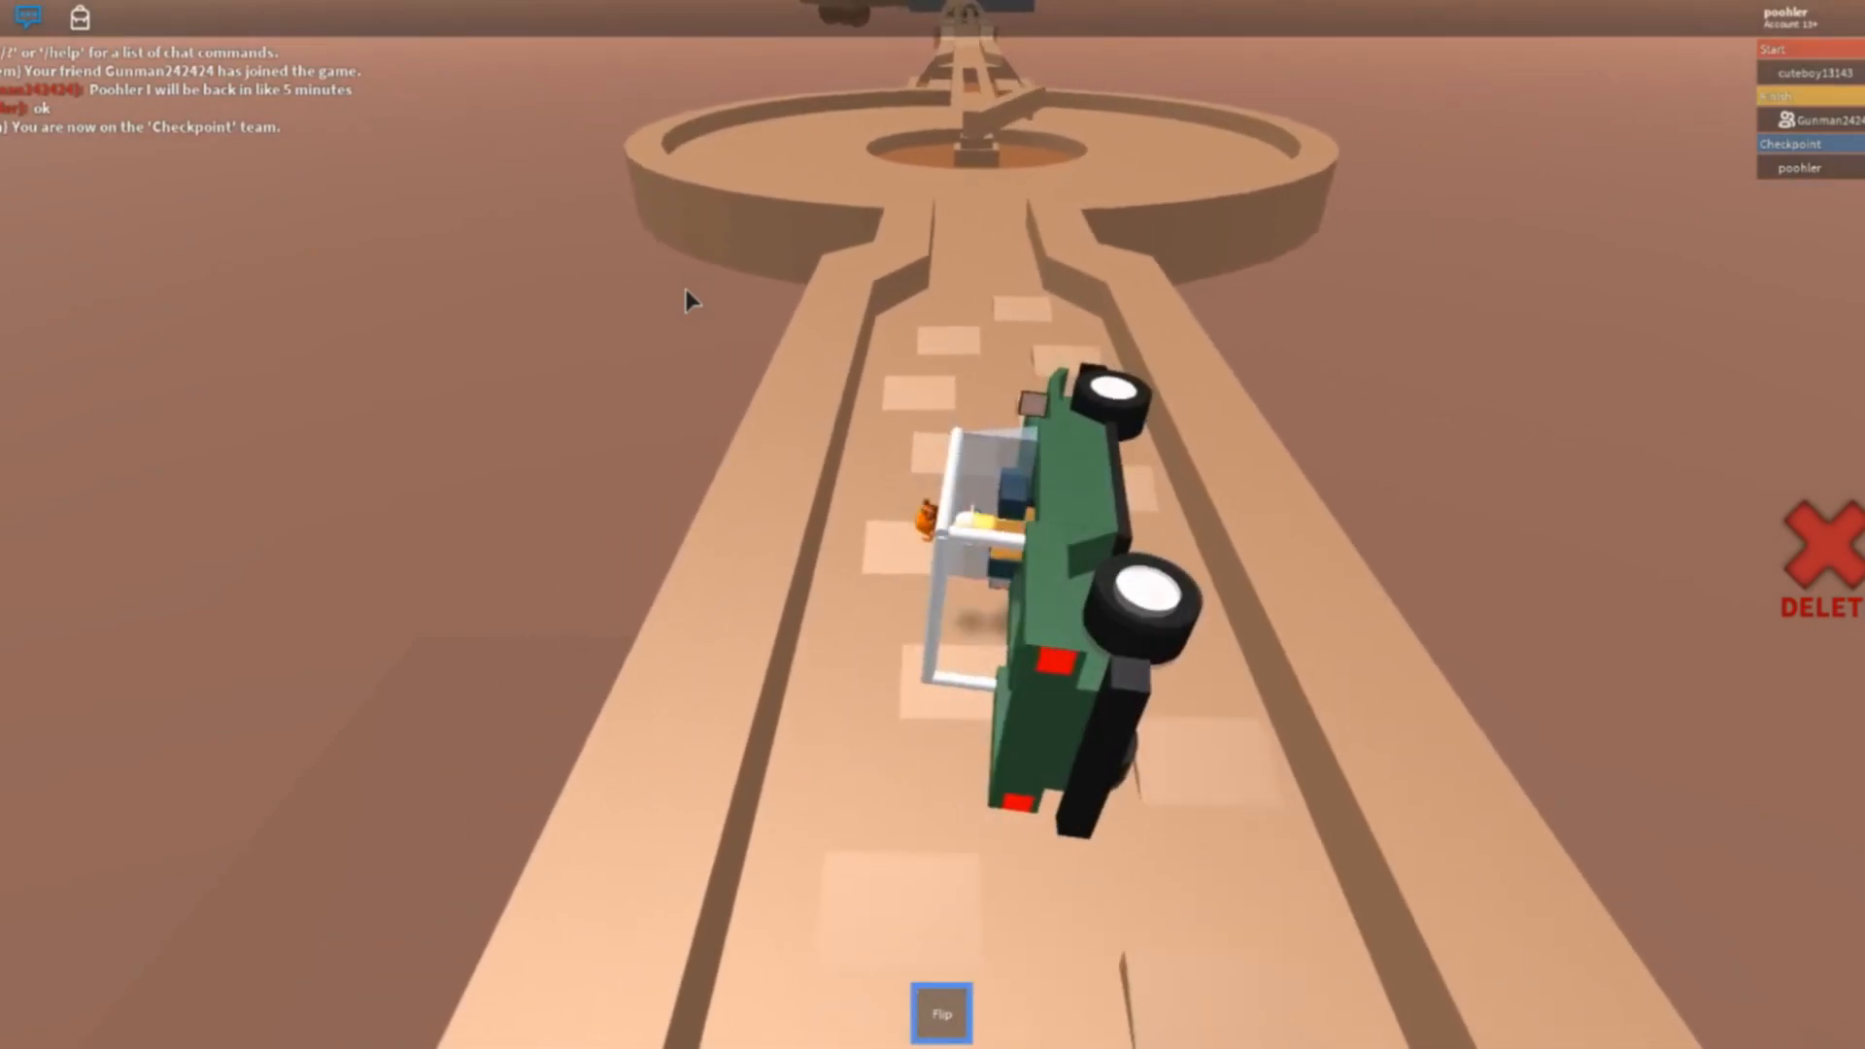
{"action": "left_click", "coordinate": [939, 1011]}
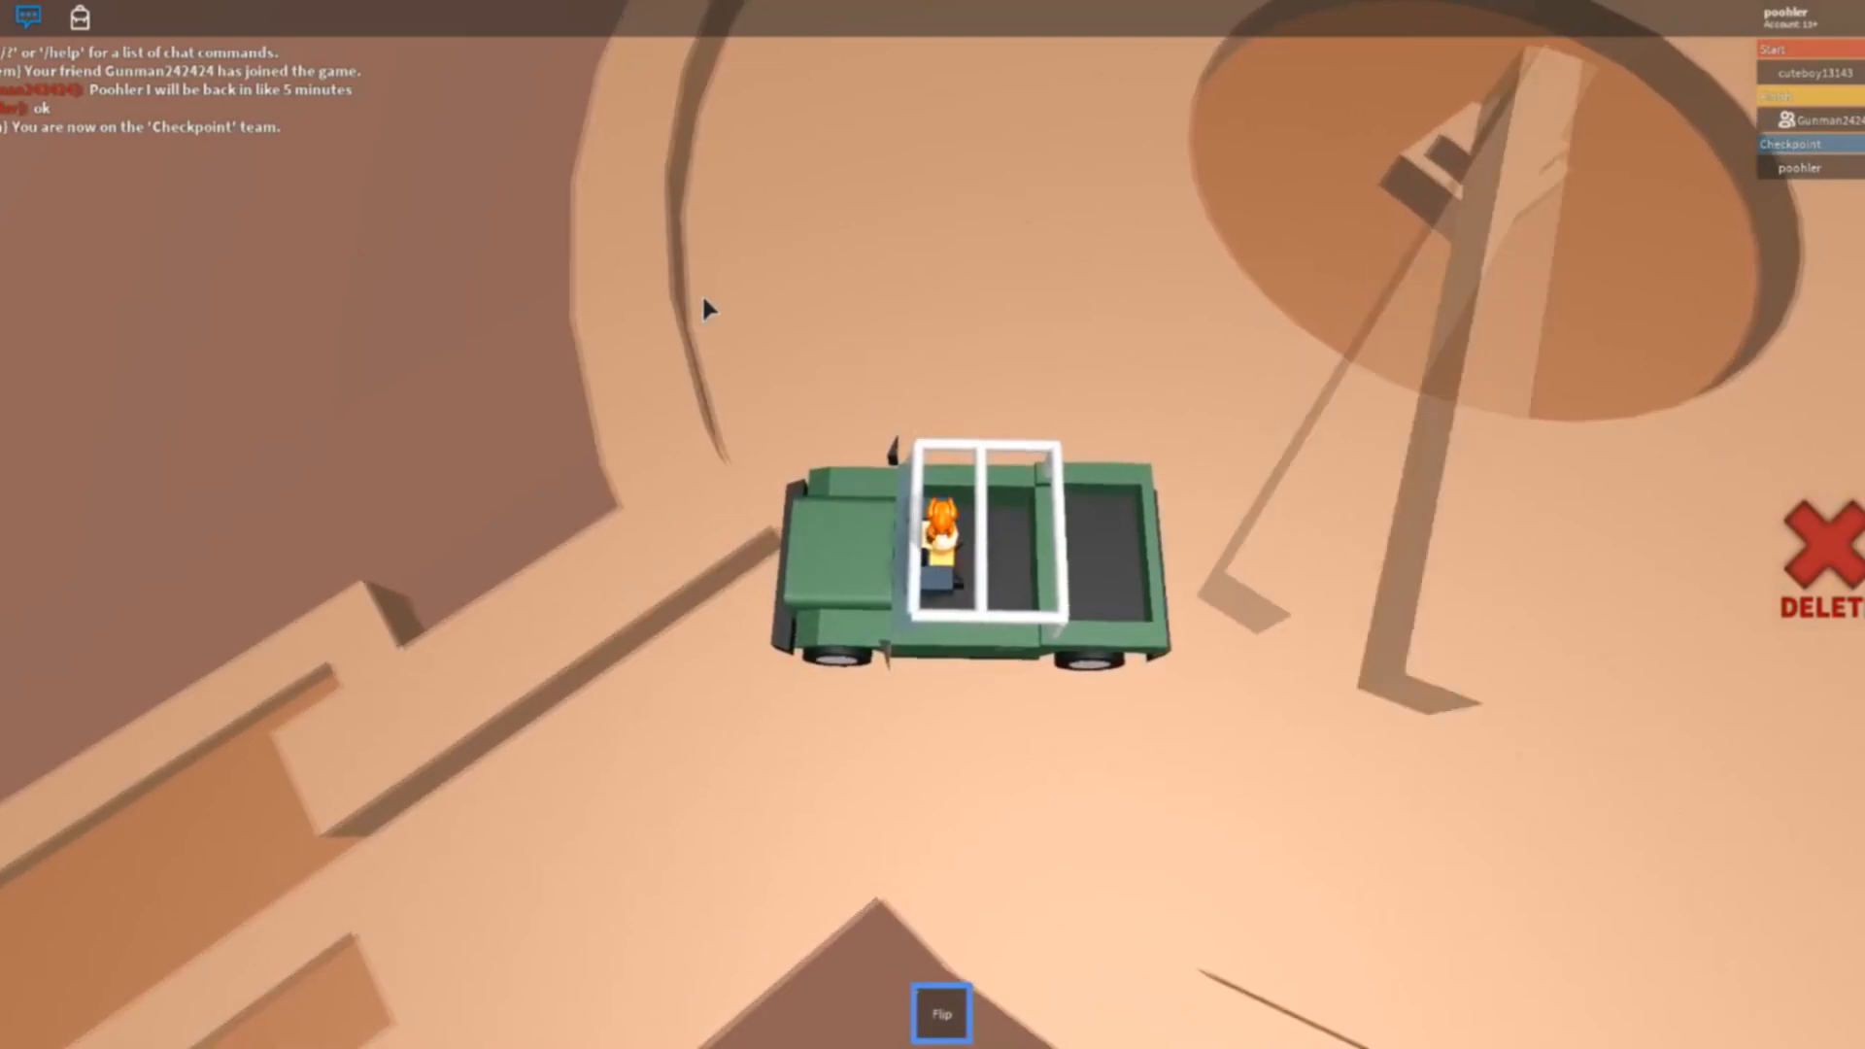
{"action": "left_click", "coordinate": [941, 1013]}
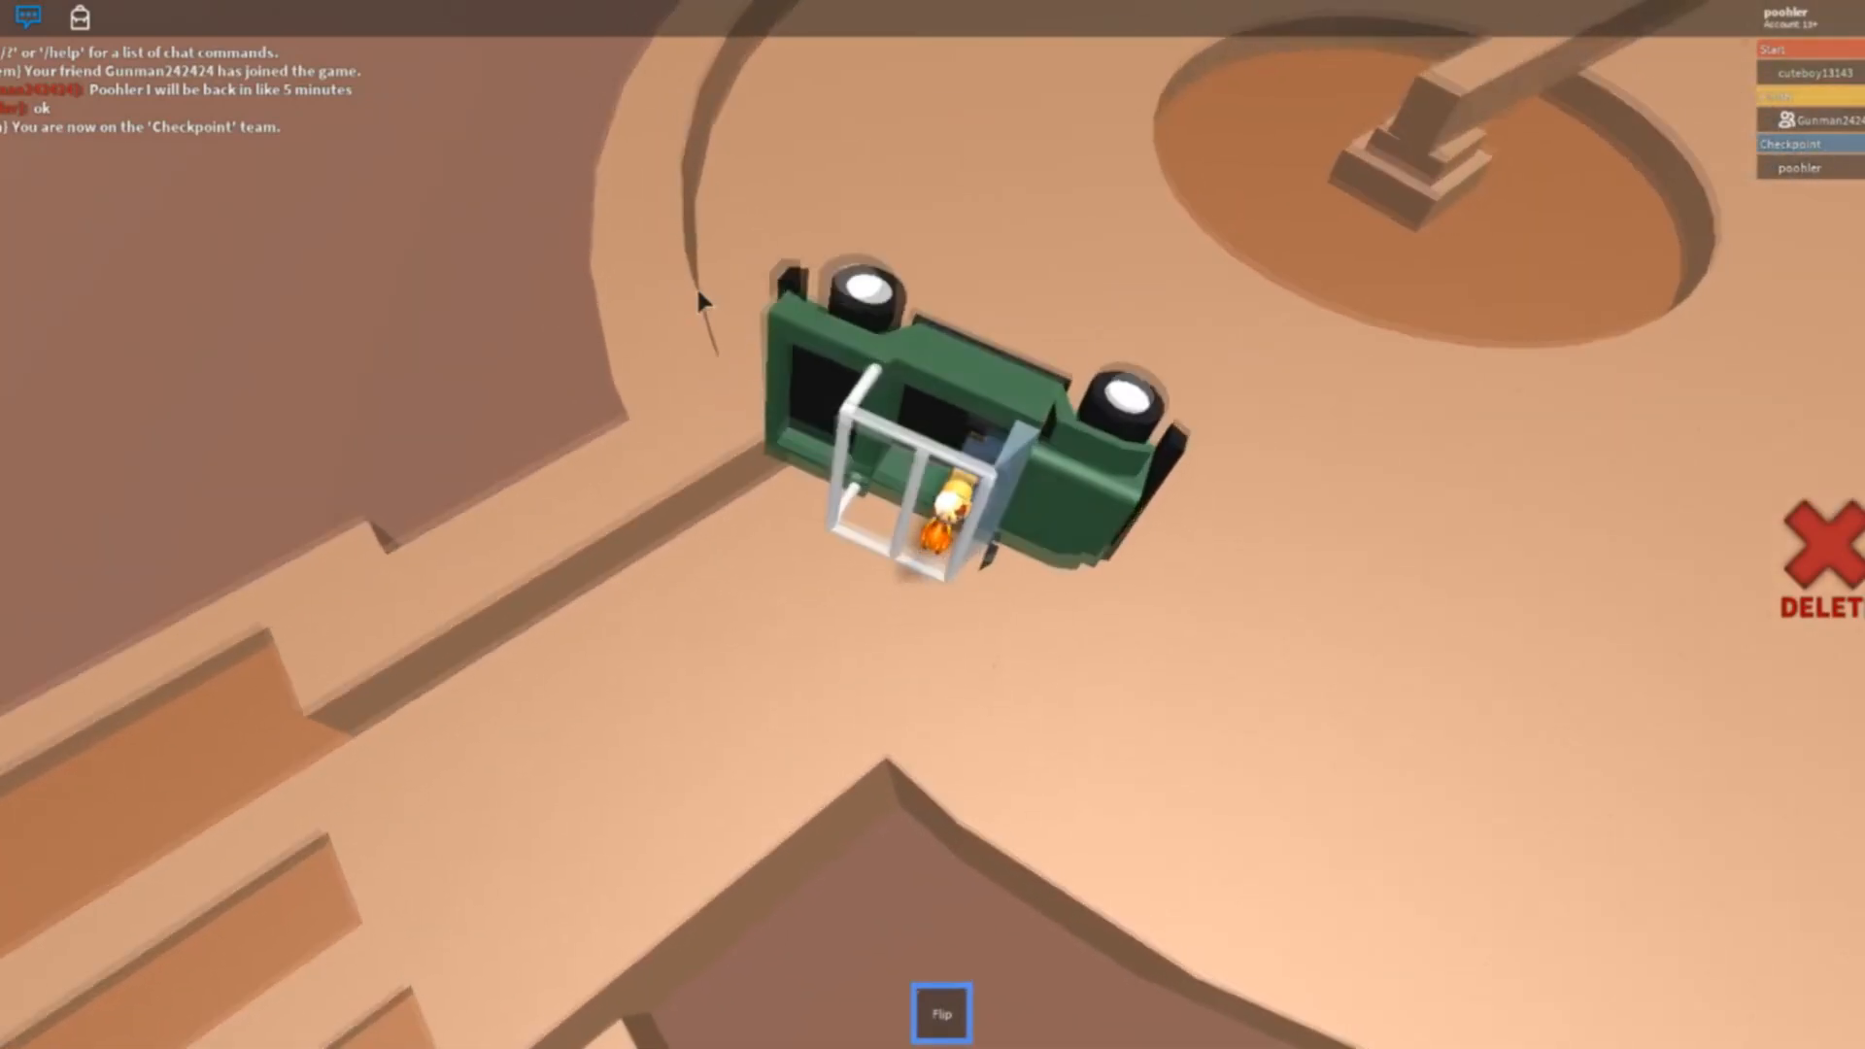
{"action": "left_click", "coordinate": [939, 1012]}
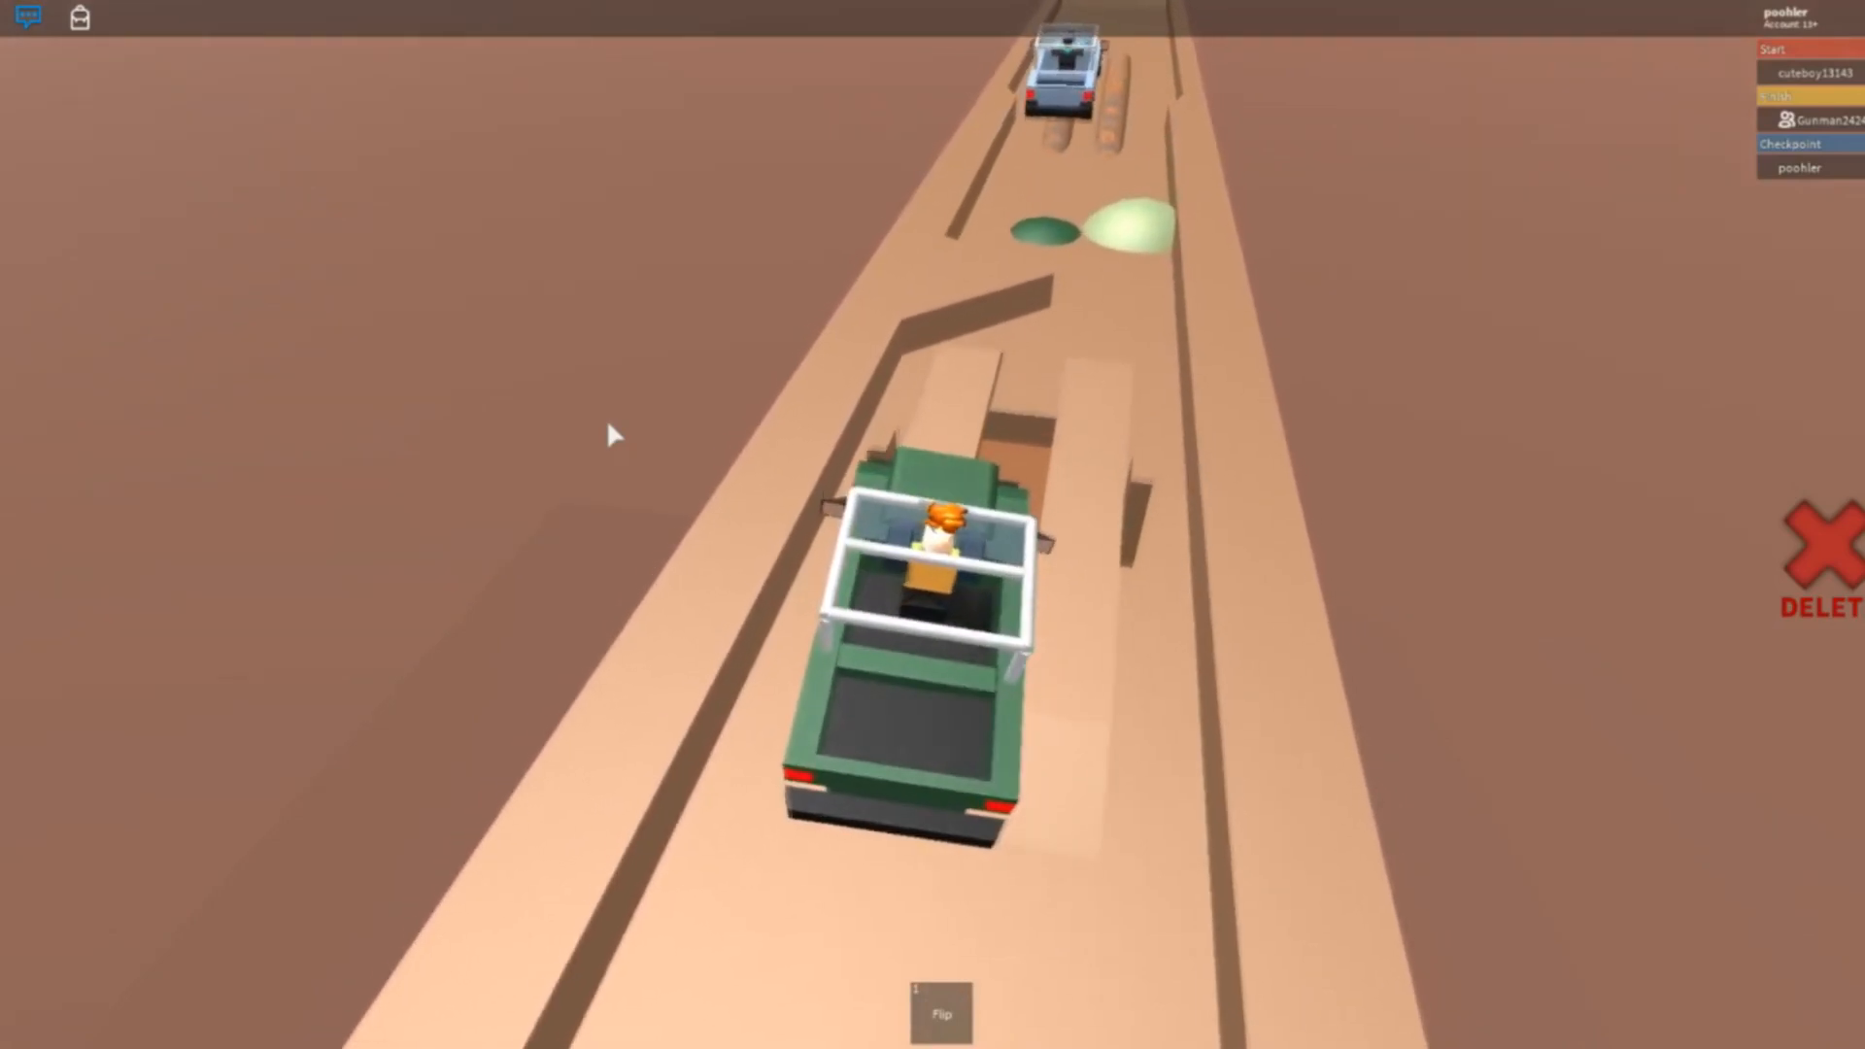
{"action": "left_click", "coordinate": [942, 1013]}
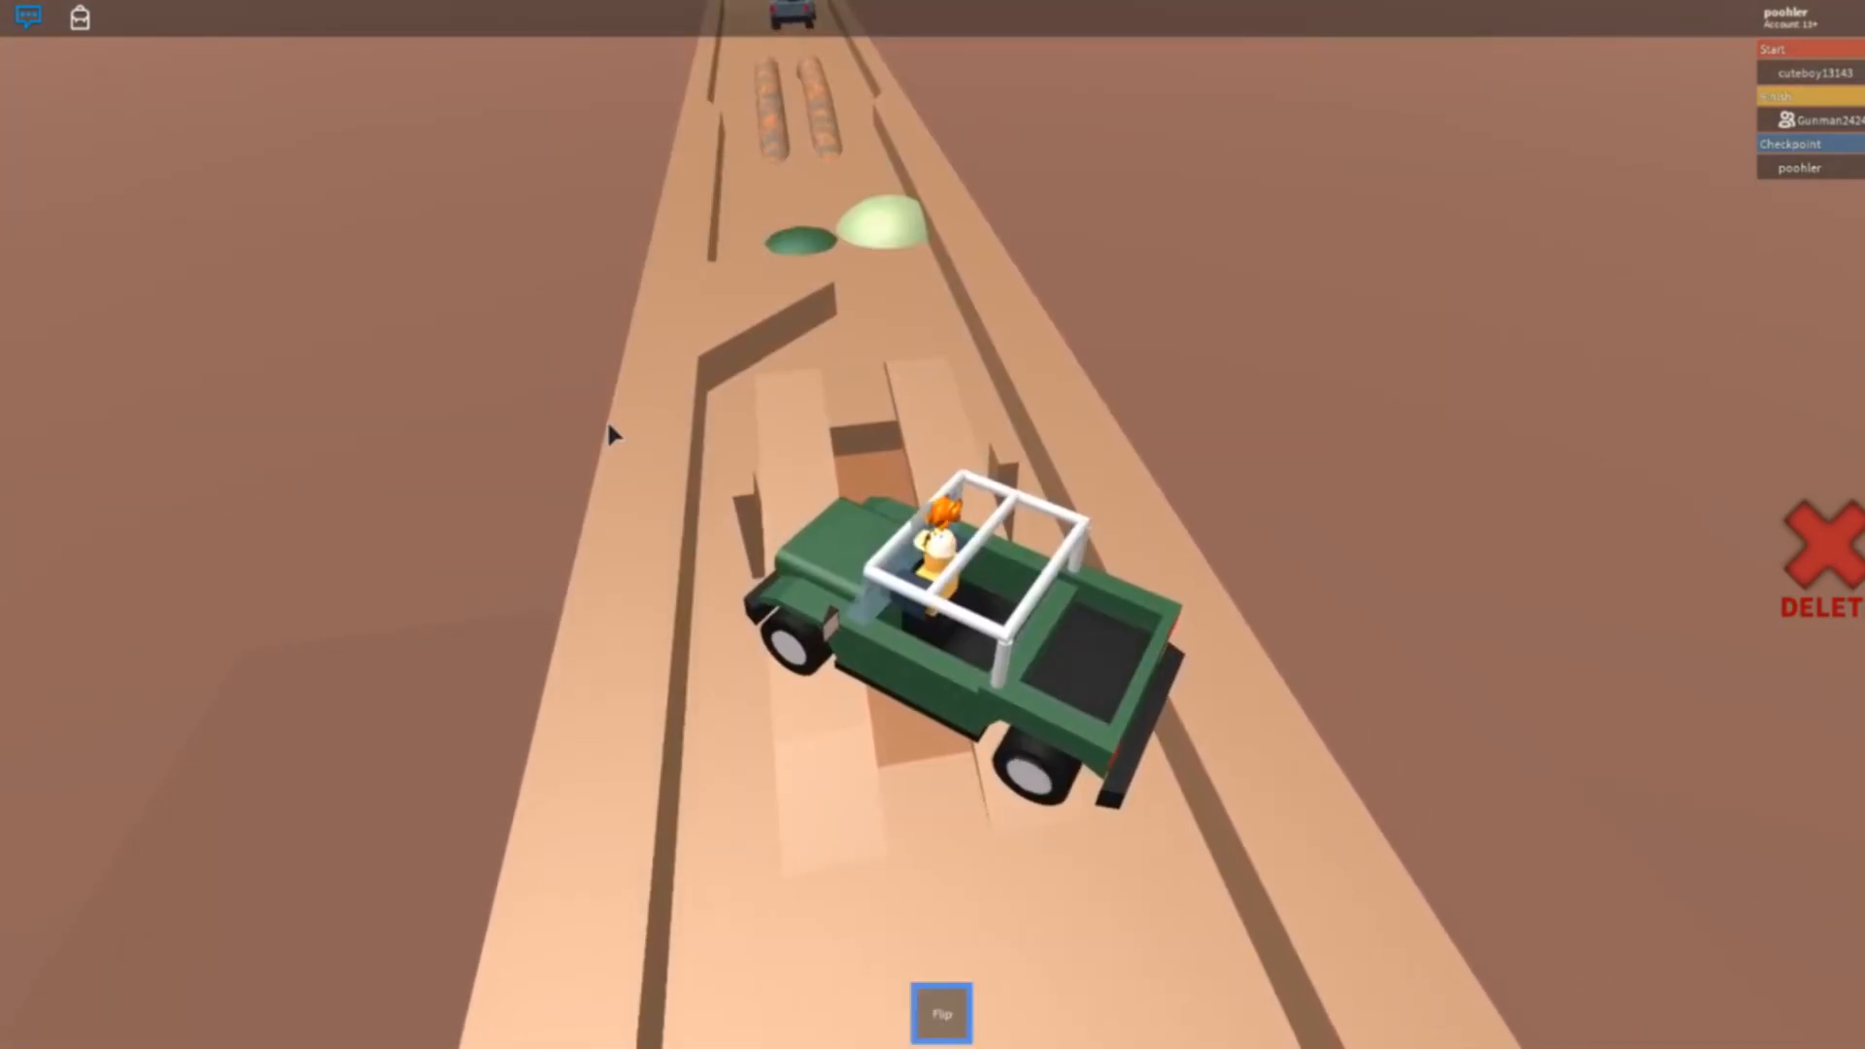